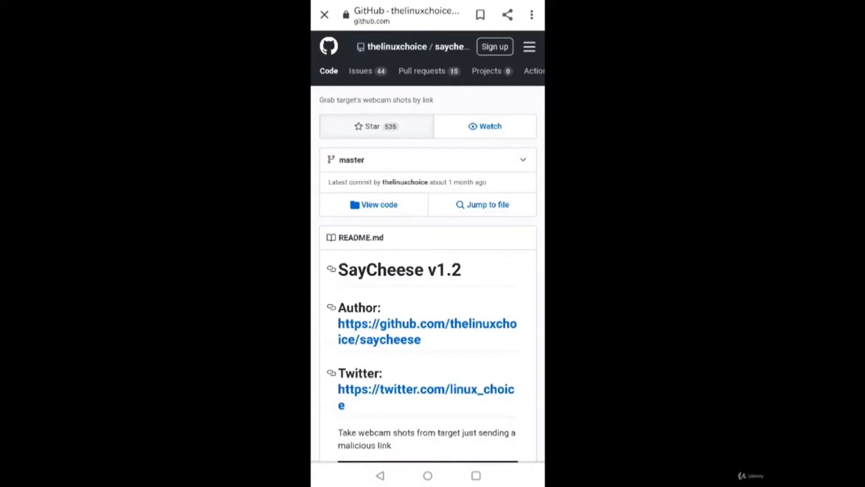
Expand the full SayCheese README.md on the GitHub repository page.
scroll("down", 3)
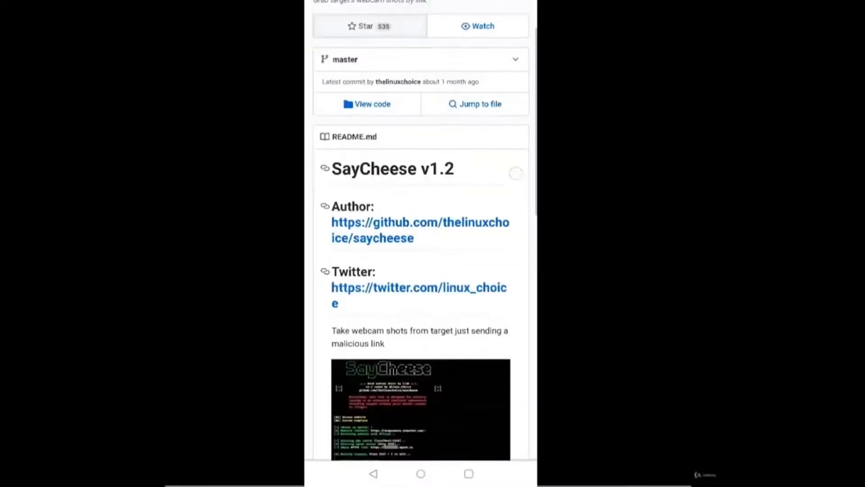
scroll("down", 3)
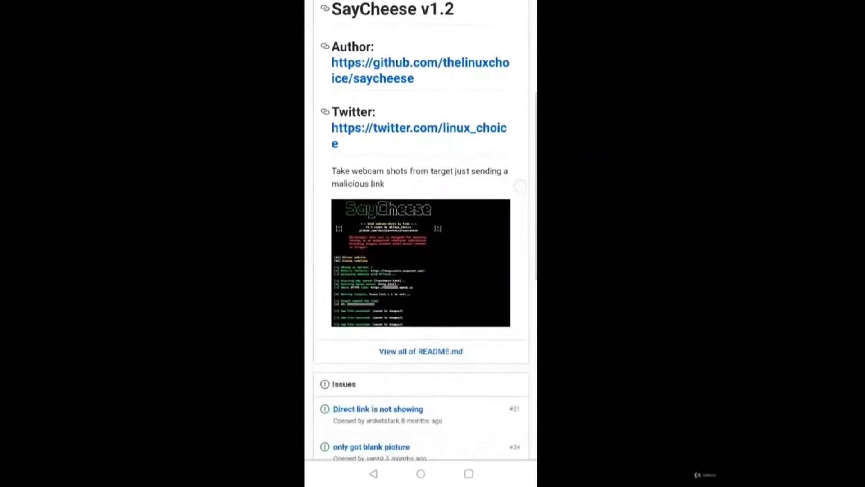
left_click(421, 351)
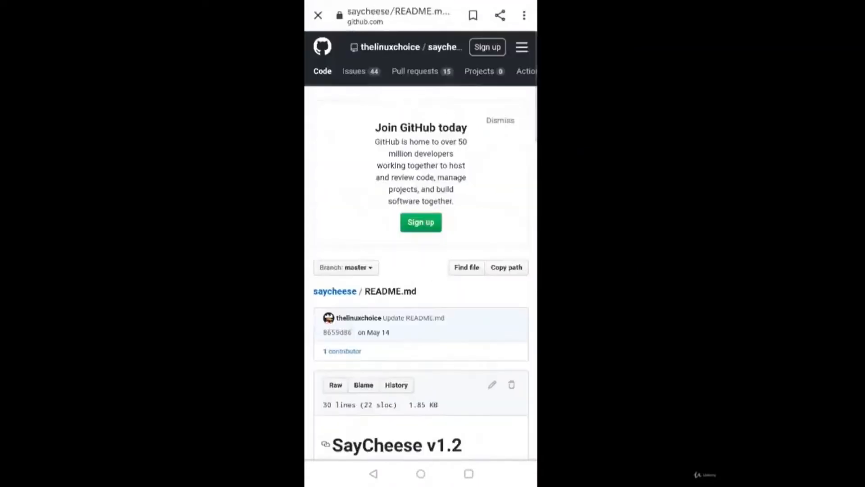
scroll("down", 3)
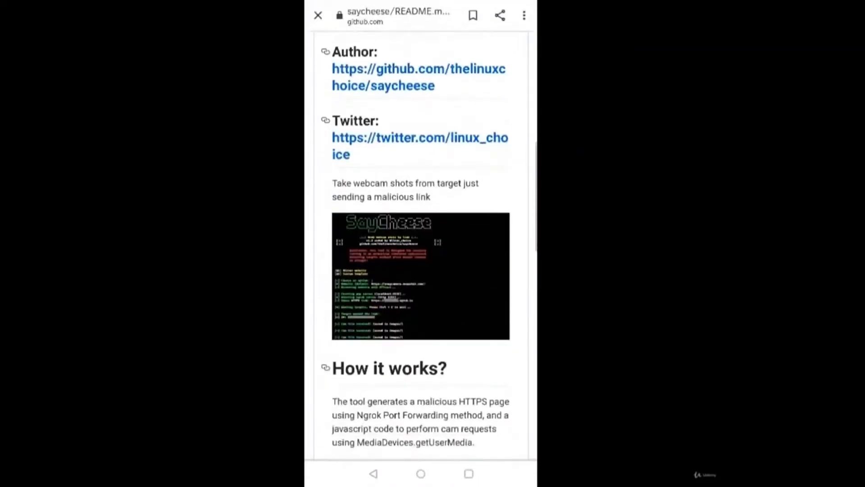
scroll("down", 3)
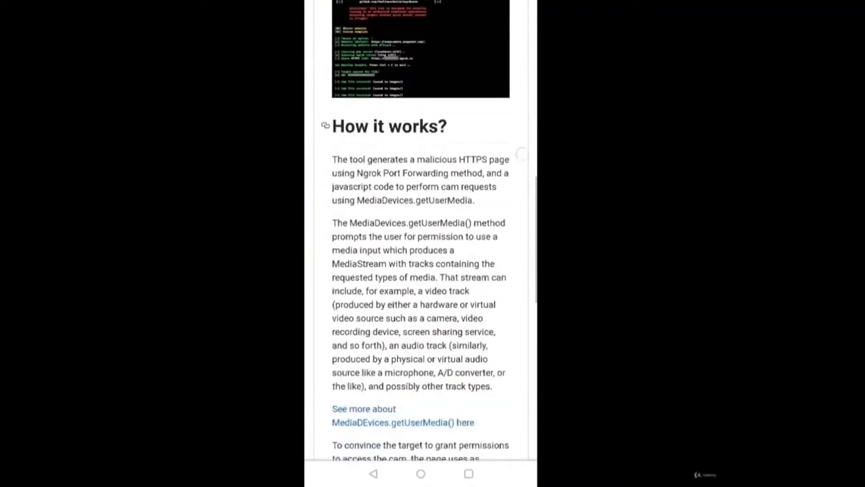
scroll("down", 3)
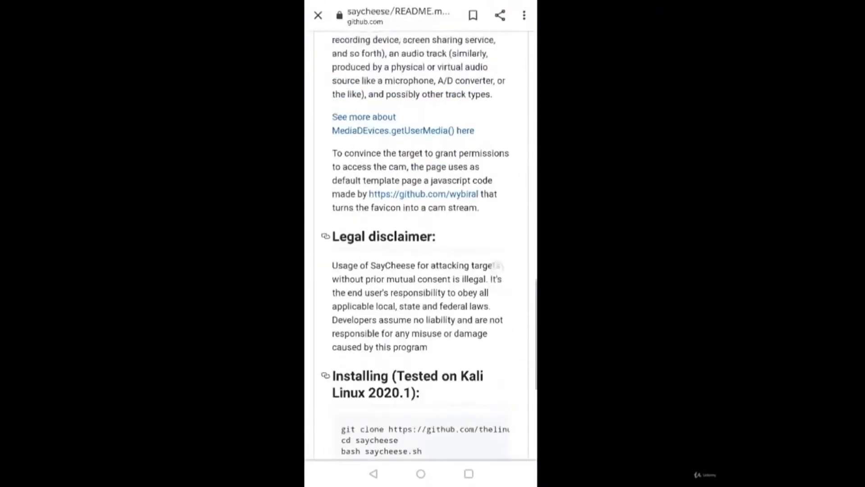
scroll("up", 3)
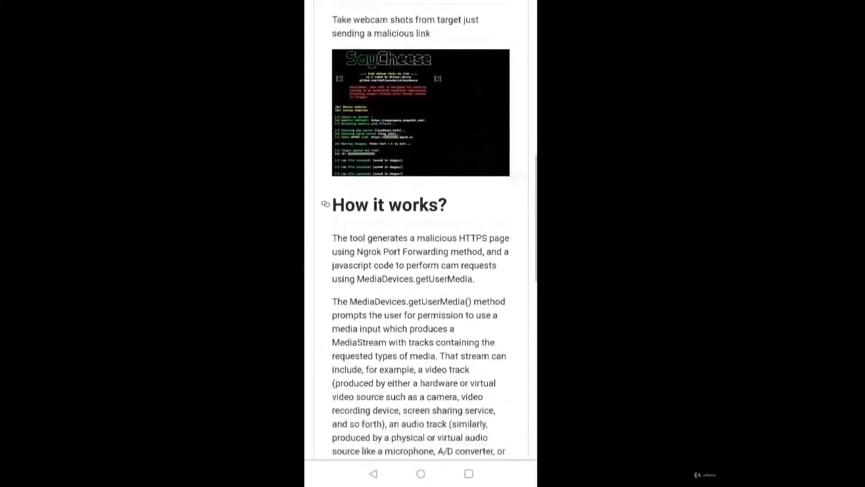
Read through the README down to the Installing section with its clone commands.
double_click(478, 264)
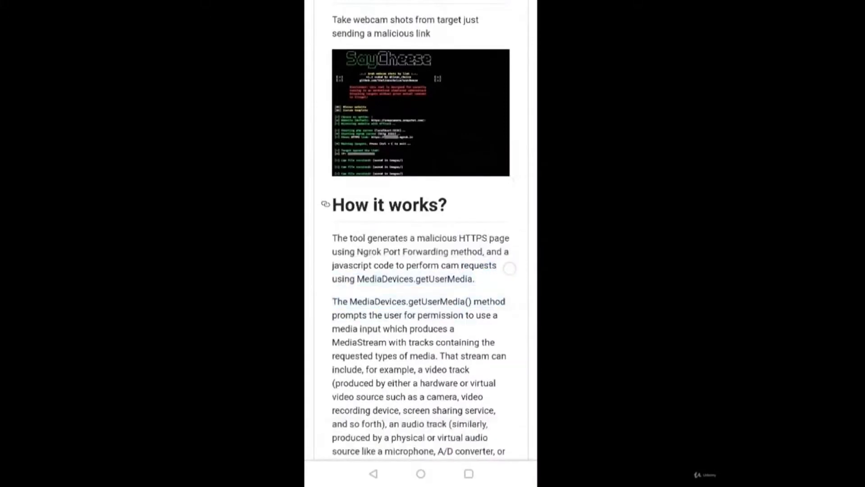
scroll("down", 3)
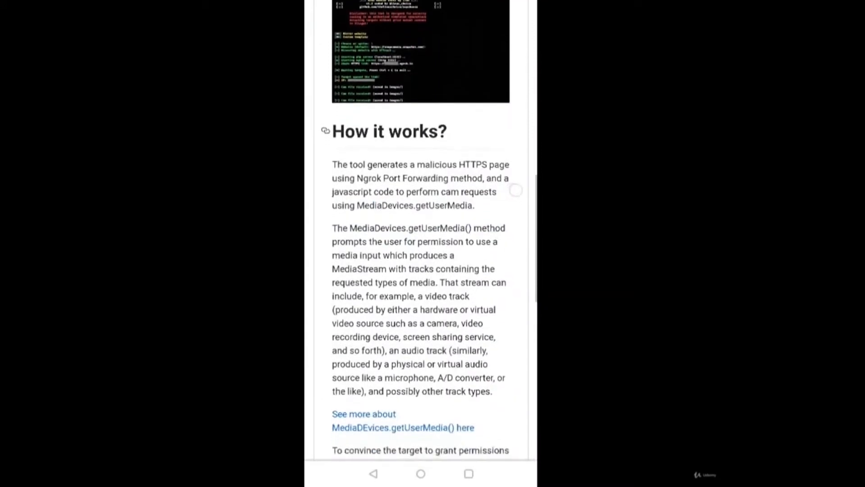
scroll("down", 3)
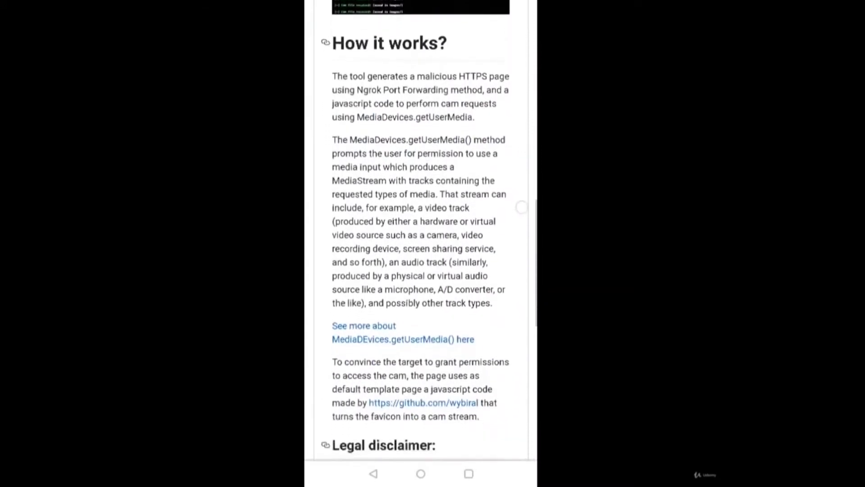
scroll("down", 3)
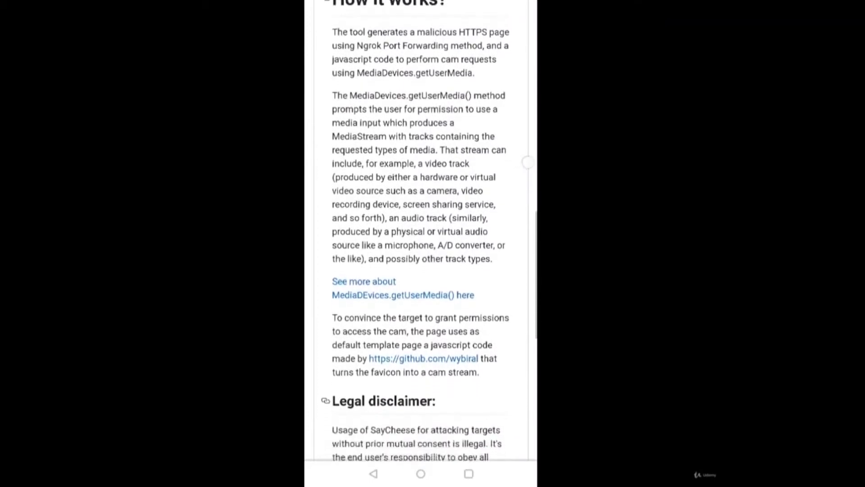
scroll("down", 3)
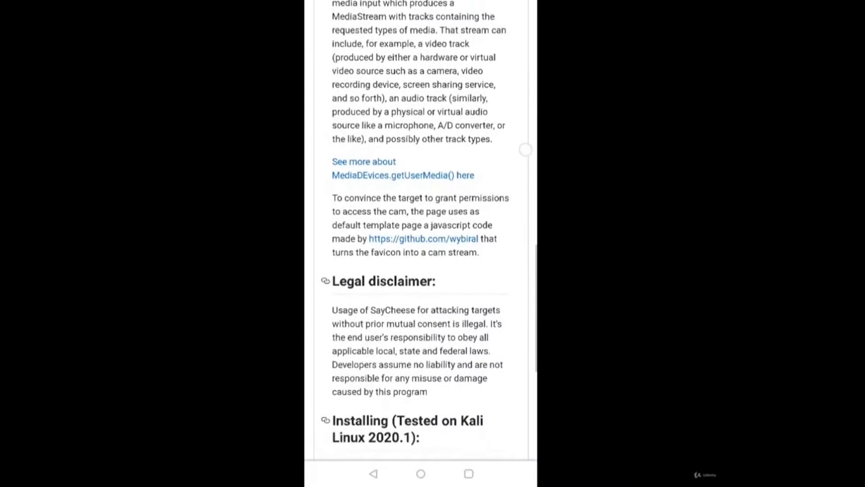
scroll("down", 3)
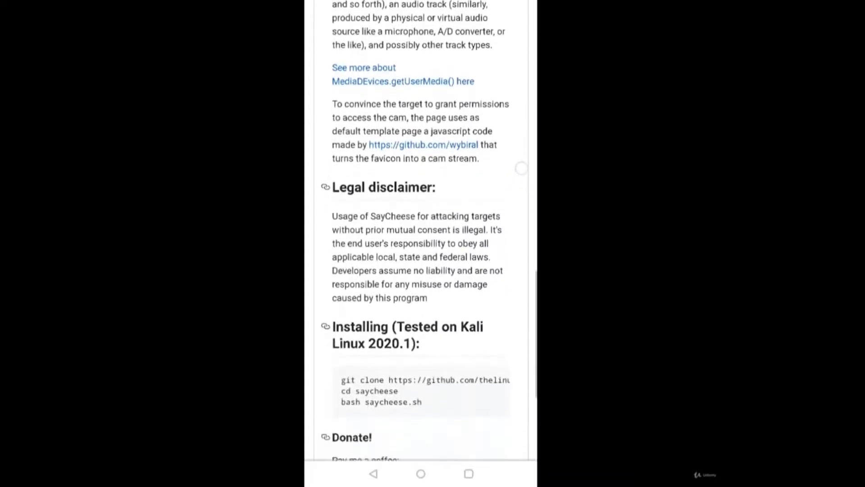
scroll("up", 3)
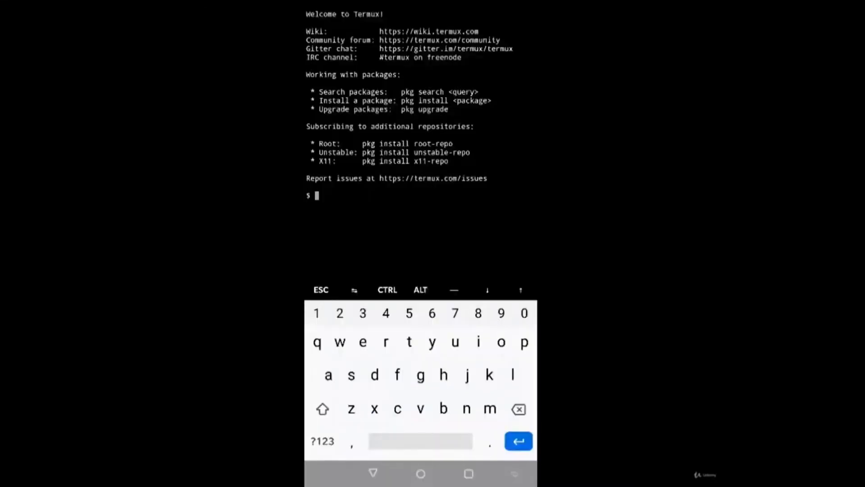
Run 'apt update && apt upgrade', then clear the terminal screen.
type("apt")
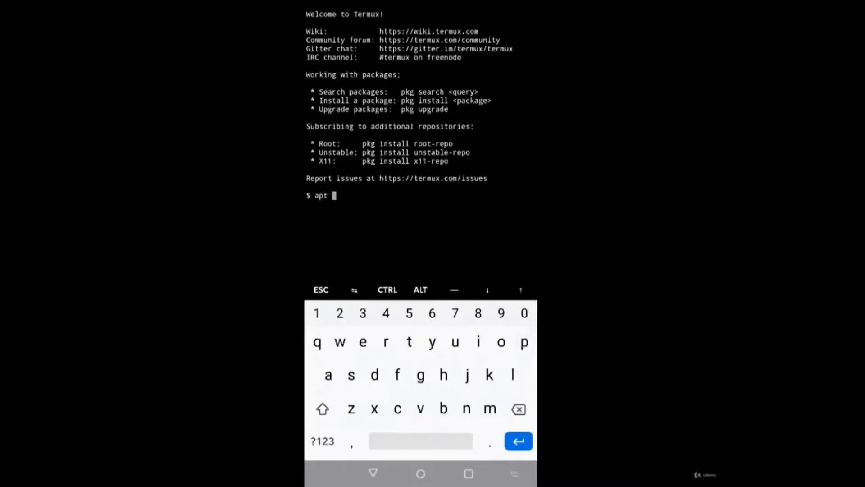
type("update")
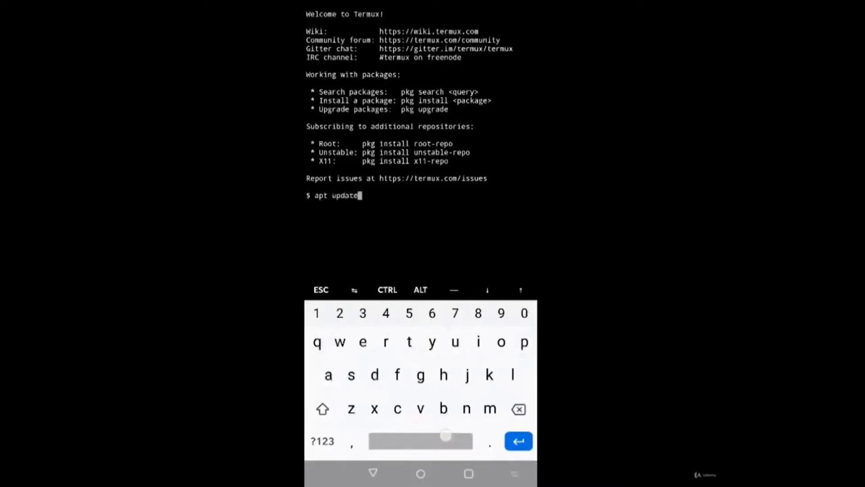
type("&&")
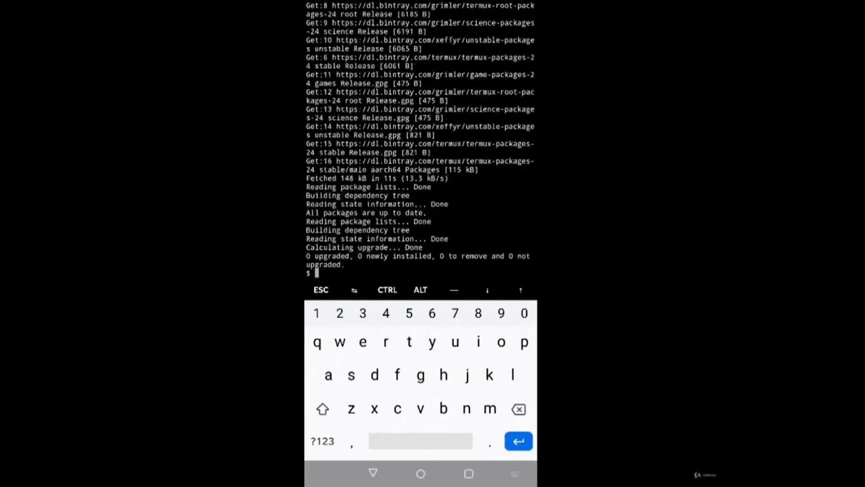
type("clear")
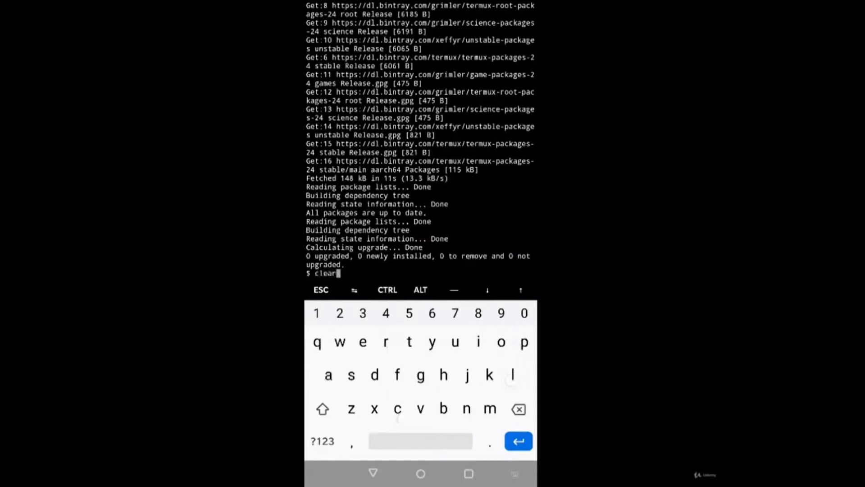
left_click(517, 440)
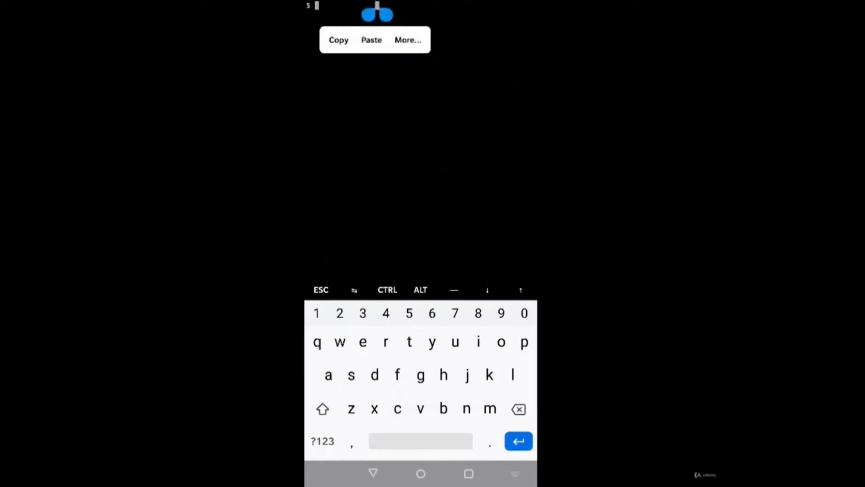
Clone the SayCheese repository with git and change into the saycheese folder.
left_click(372, 39)
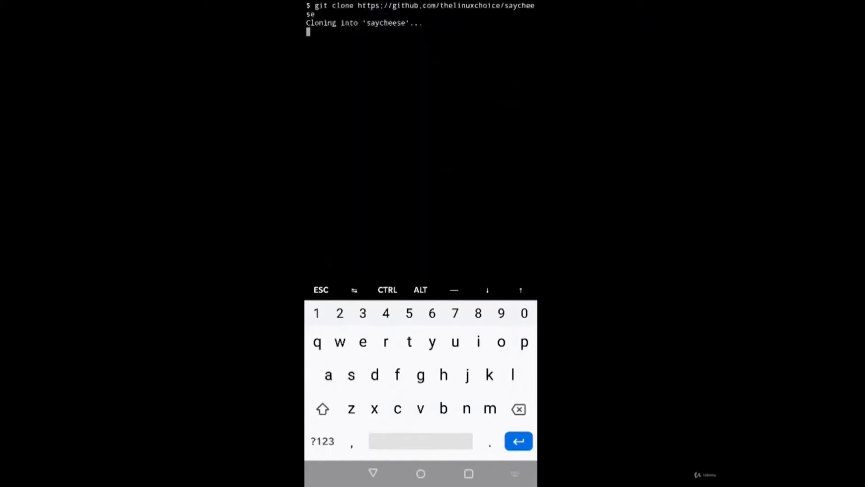
type("cd saycheese")
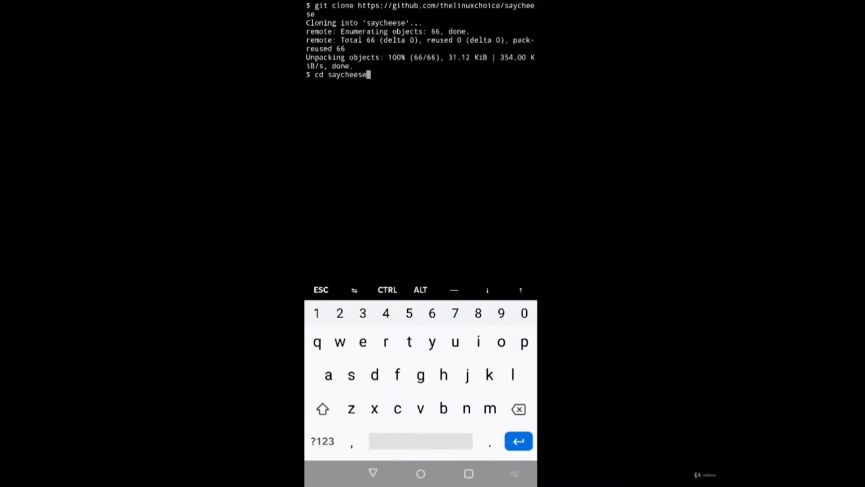
left_click(517, 441)
type("bash say")
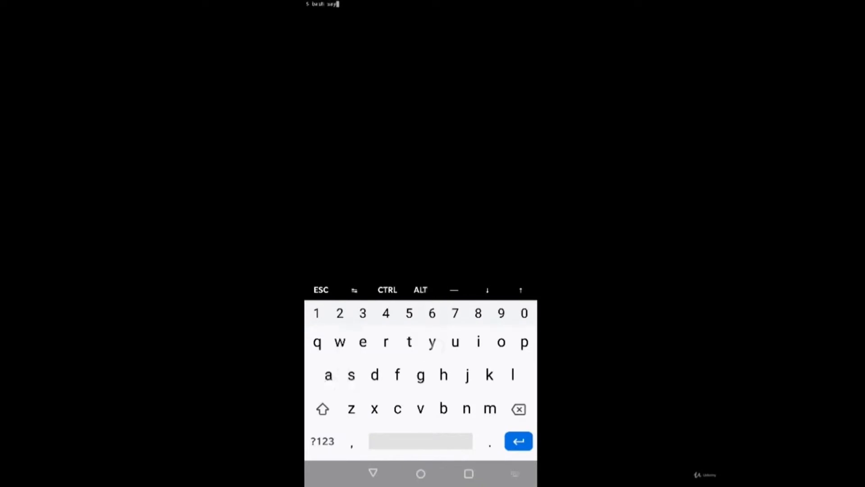
Run bash saycheese.sh mirroring the default Snap Camera site and copy the ngrok HTTPS link.
type("cheese.sh")
type("1")
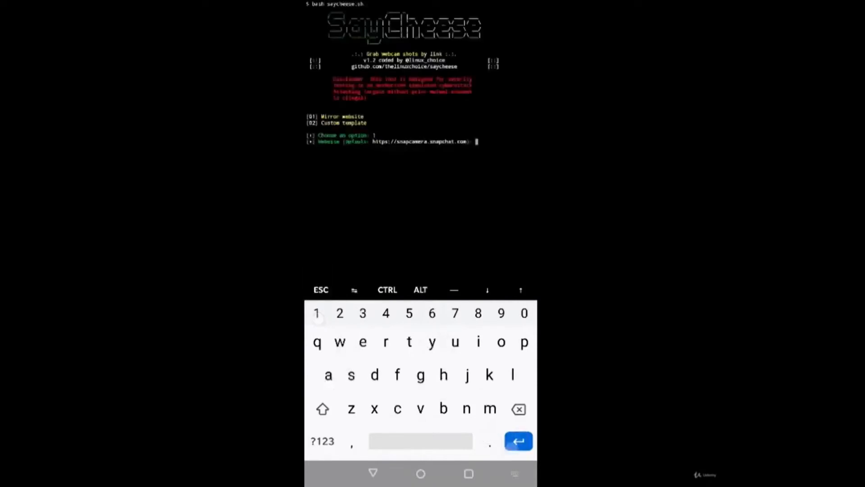
left_click(517, 440)
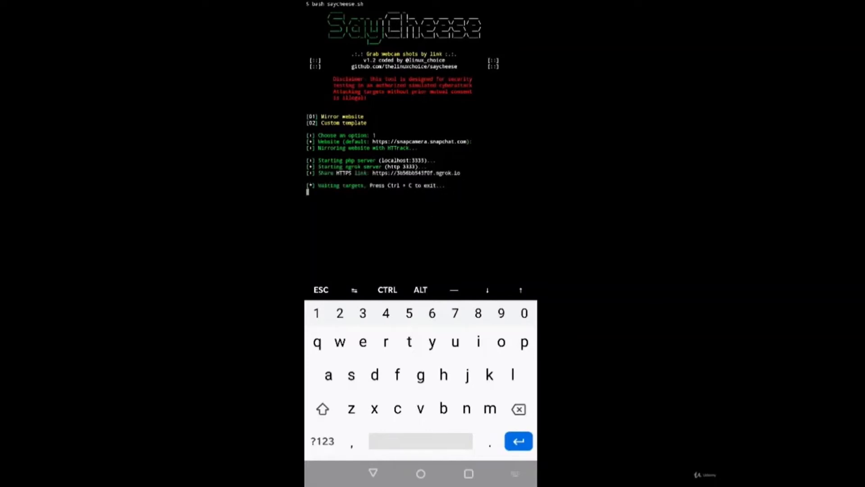
double_click(414, 173)
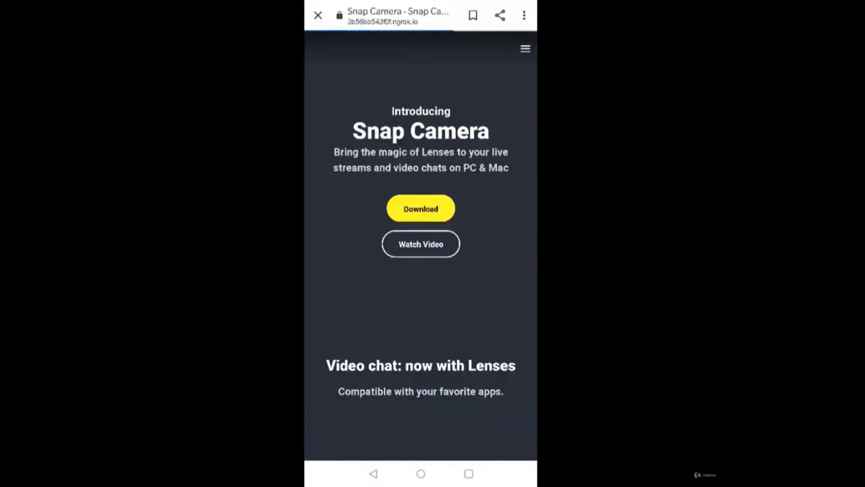
Dismiss the cookie banner on the fake Snap Camera page and allow it camera access.
scroll("down", 3)
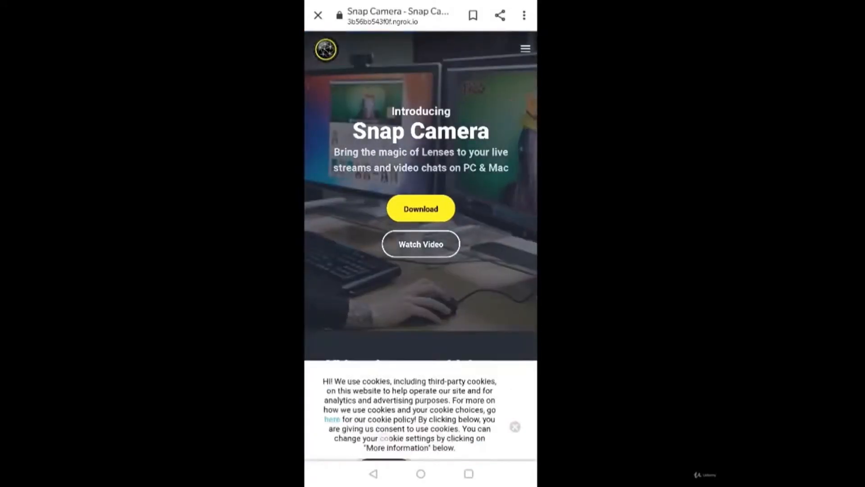
left_click(514, 426)
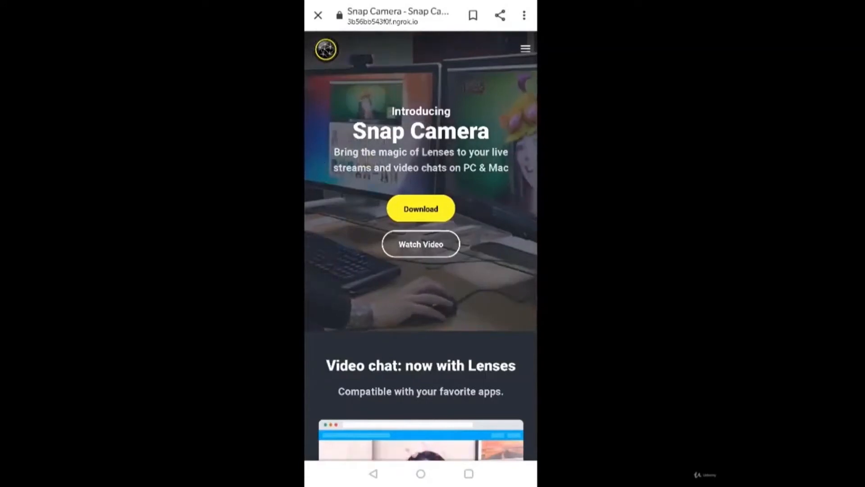
left_click(468, 473)
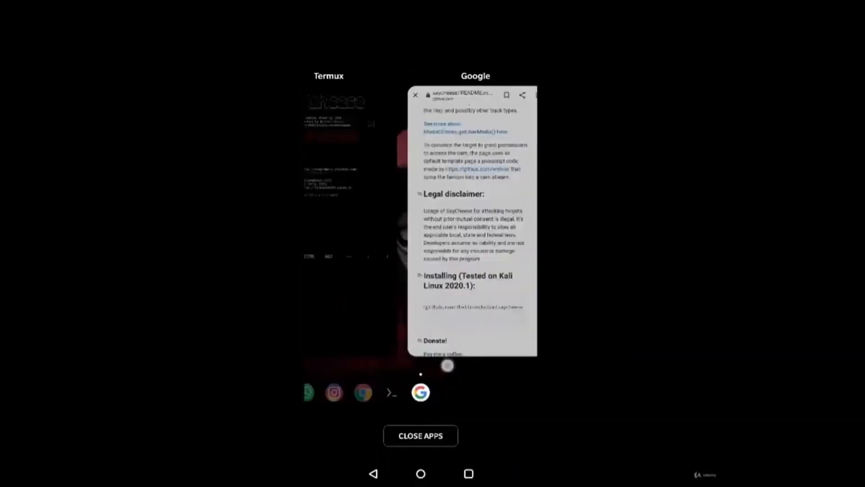
left_click(345, 166)
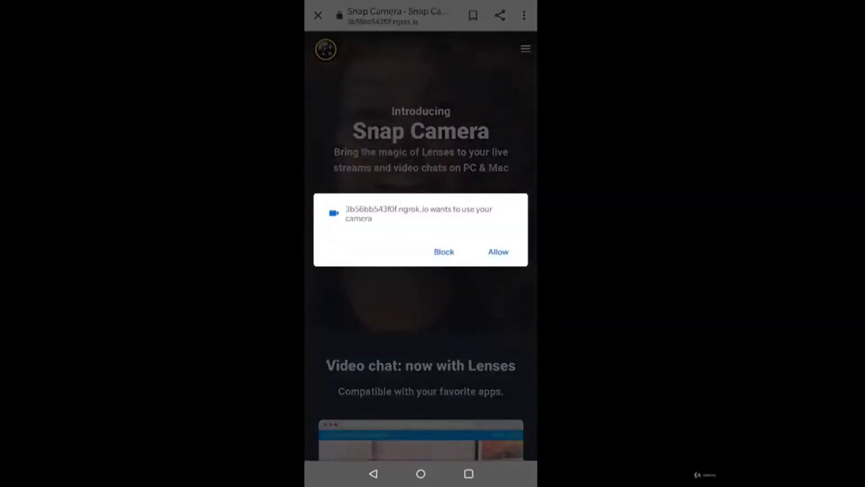
left_click(498, 252)
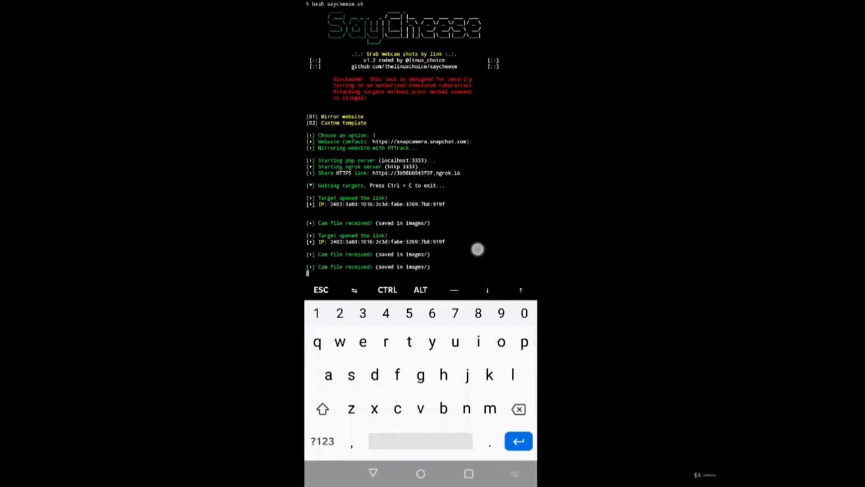
mouse_move(473, 271)
type("cp")
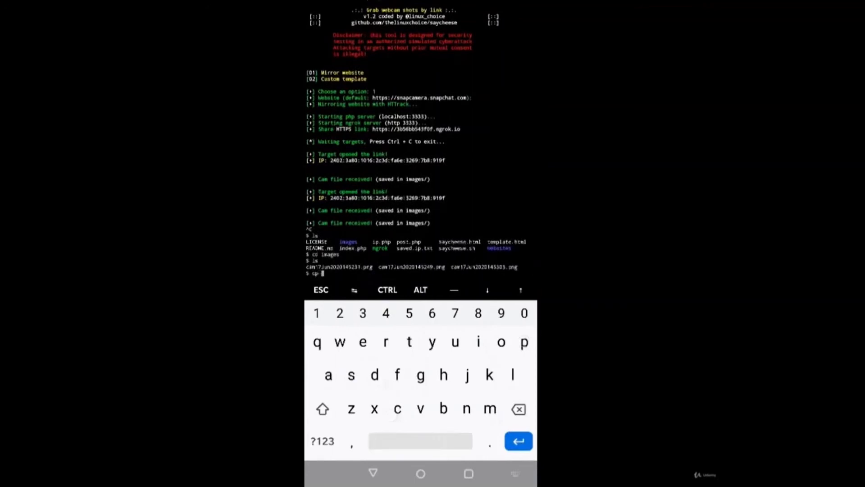
Return to the saycheese folder, list it, and try cp images /sdcard/saycheese/images.
left_click(517, 409)
type("ls")
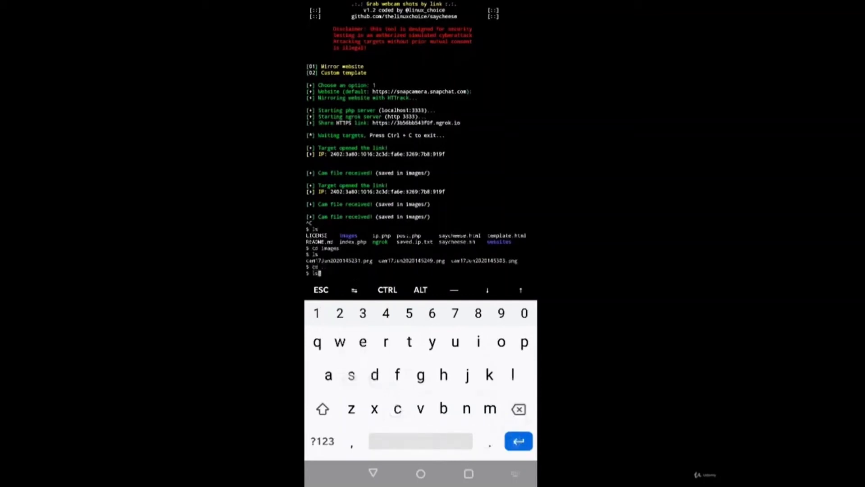
left_click(518, 409)
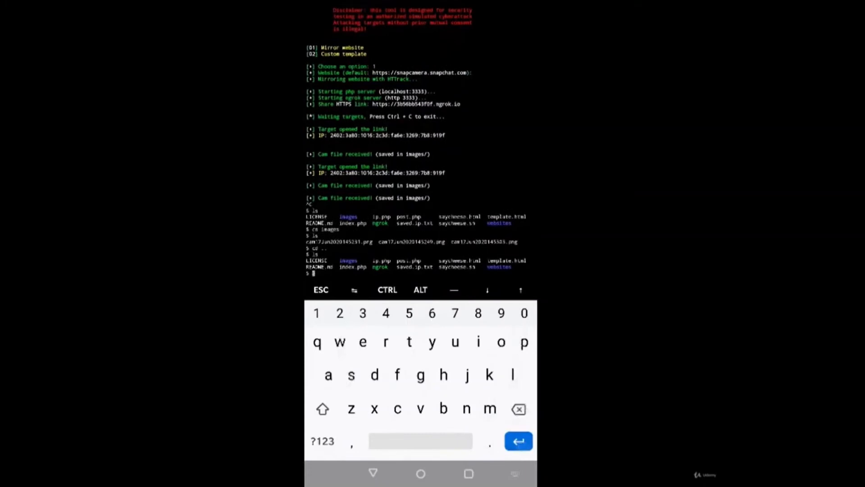
type("cp images /s")
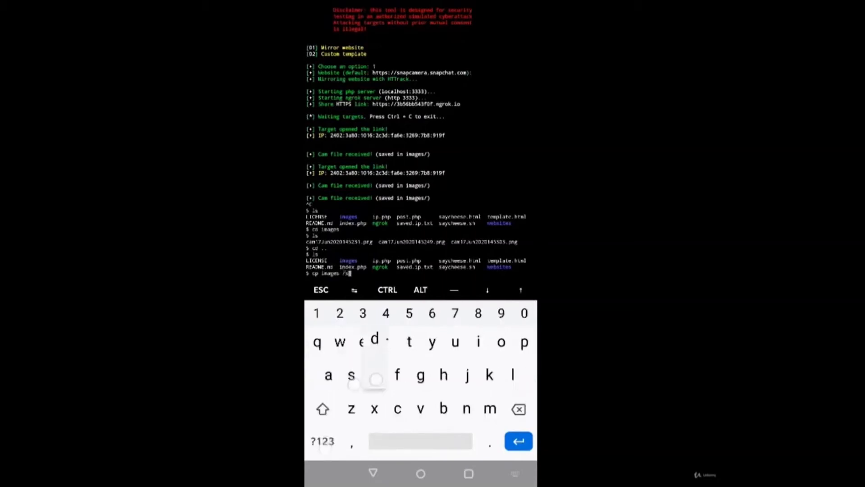
left_click(323, 441)
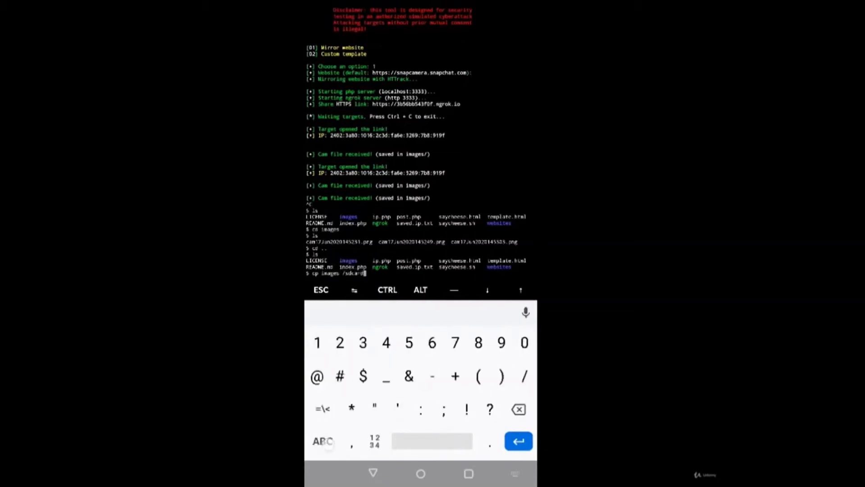
left_click(323, 440)
type("cp -r ima")
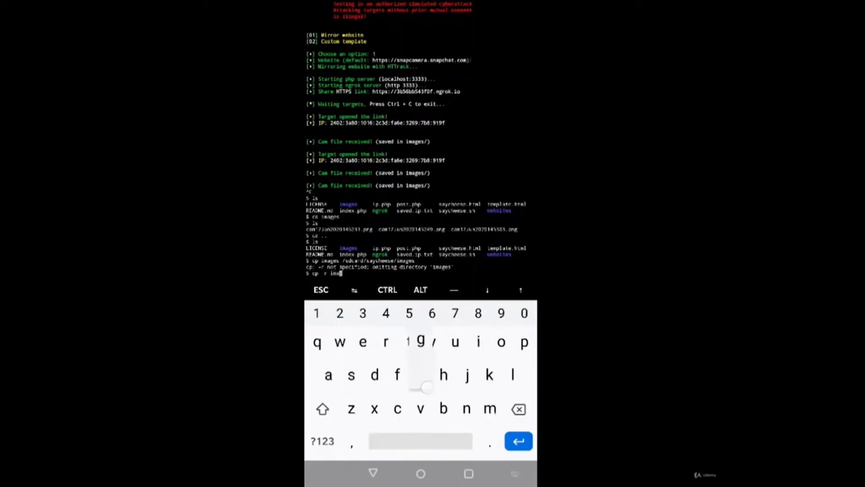
Retry with cp -r images /sdcard/saycheese/images, ending in 'No such file or directory'.
left_click(322, 441)
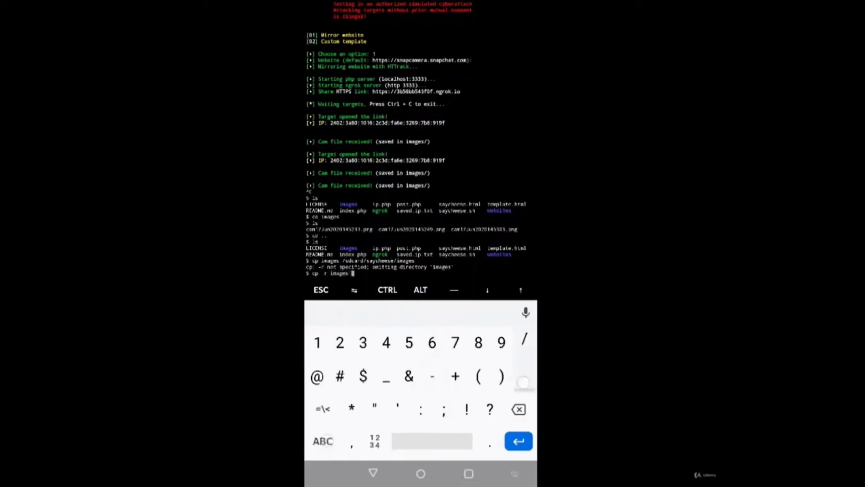
left_click(323, 441)
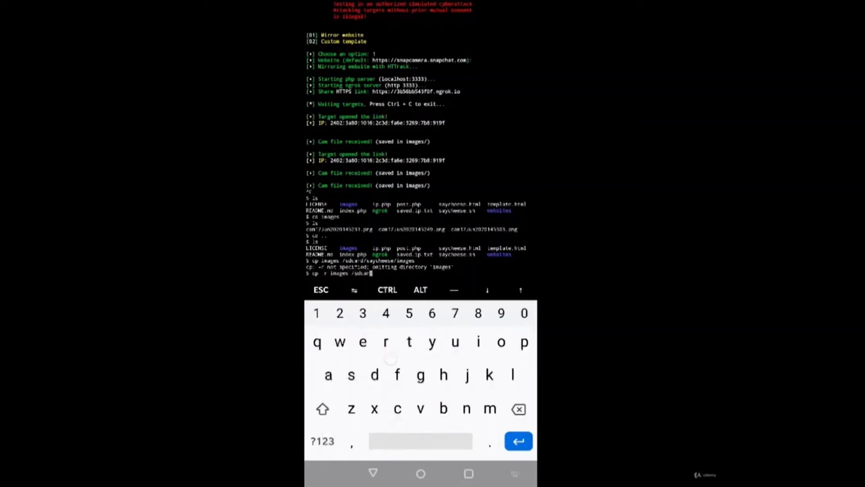
left_click(328, 375)
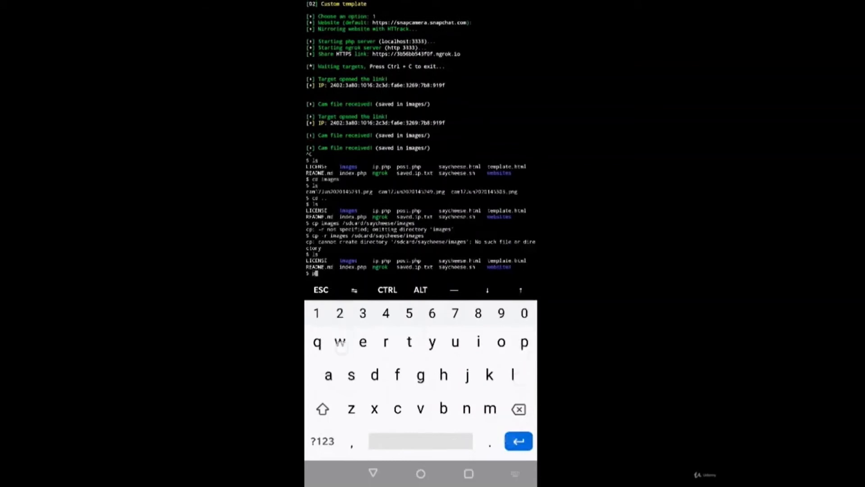
Check the working path and run cp -r images $HOME to copy the images folder home.
key("Return")
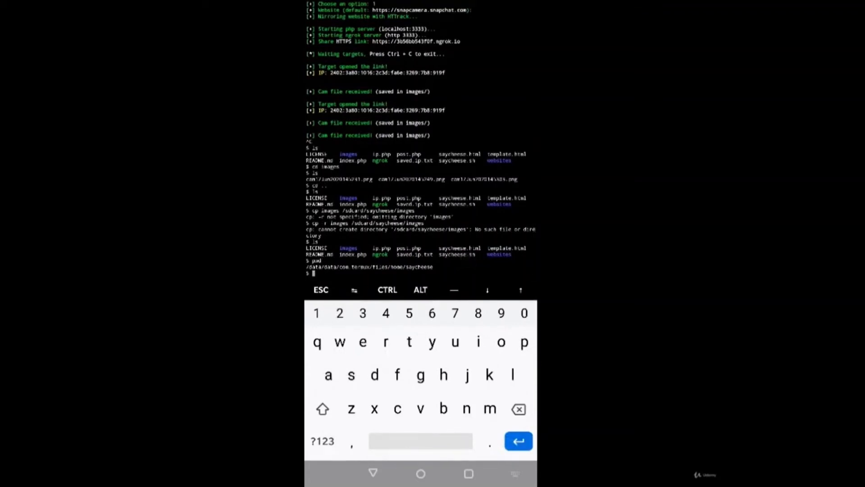
type("cp")
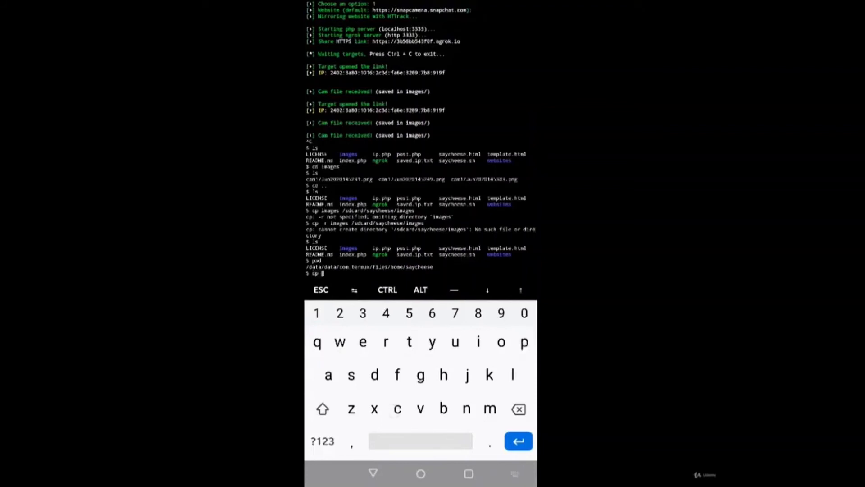
left_click(323, 441)
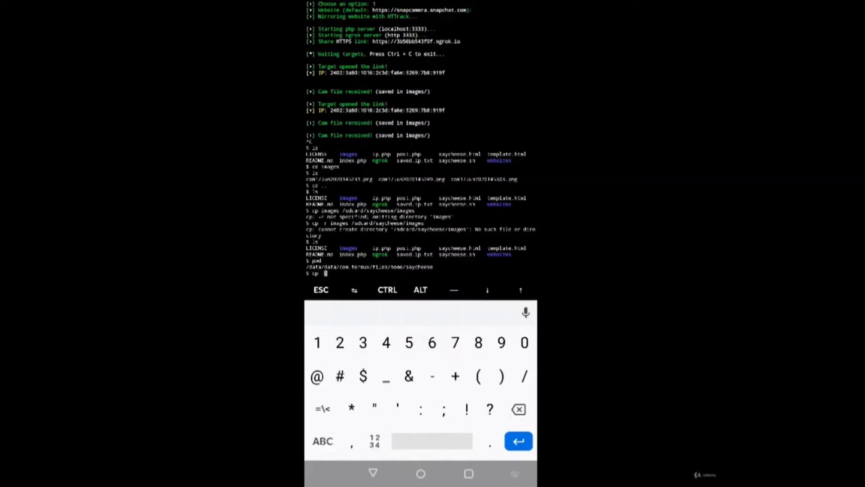
left_click(323, 441)
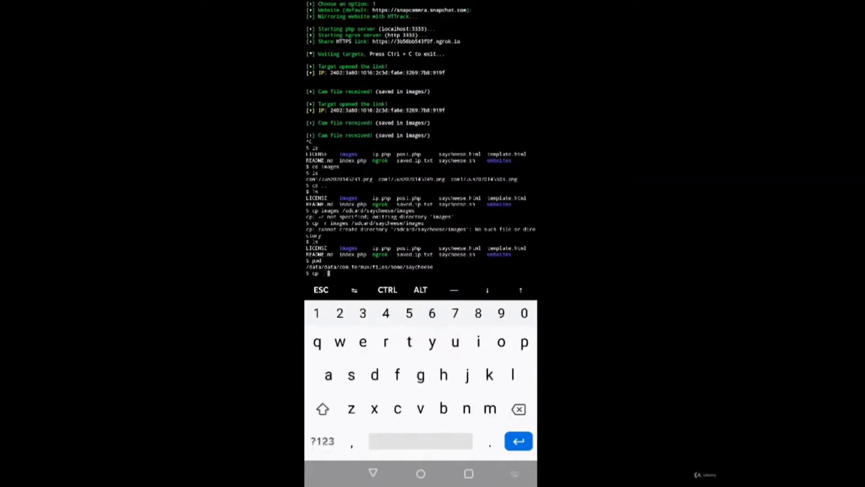
left_click(477, 342)
type(" -r images")
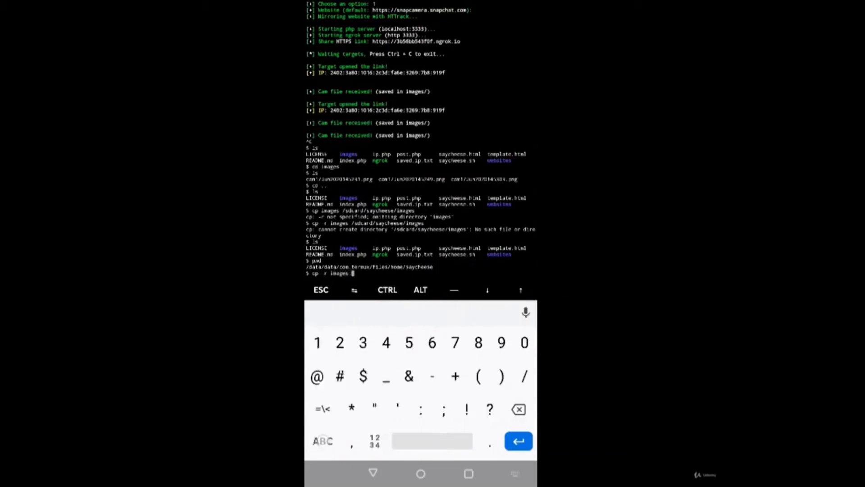
left_click(322, 440)
type(" $HOME")
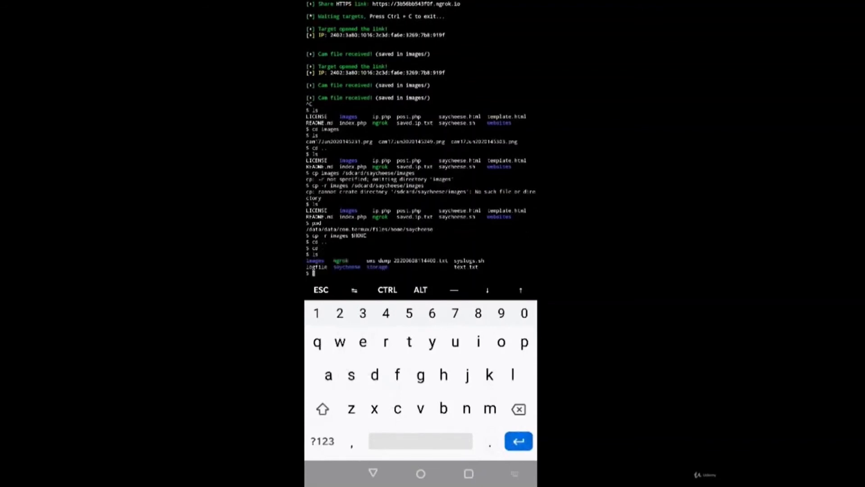
List home showing images beside saycheese and storage, then begin cp -r images /sdcard/saycheese.
left_click(322, 441)
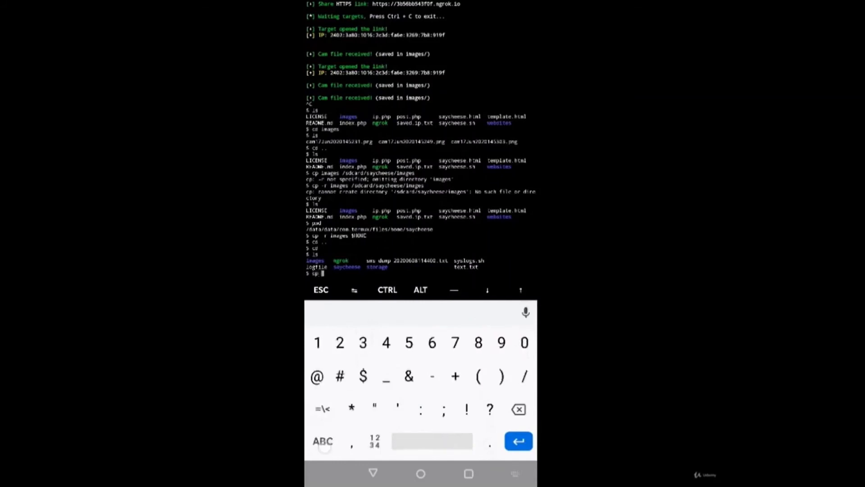
left_click(323, 440)
type(" -r im")
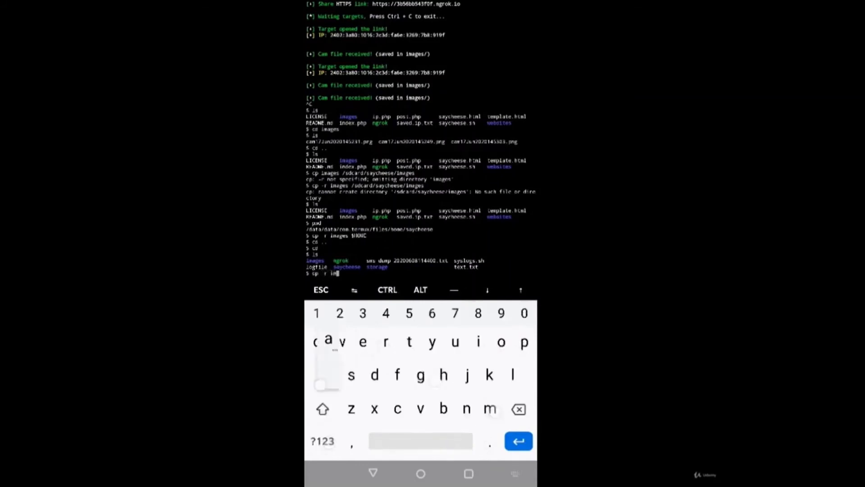
left_click(322, 440)
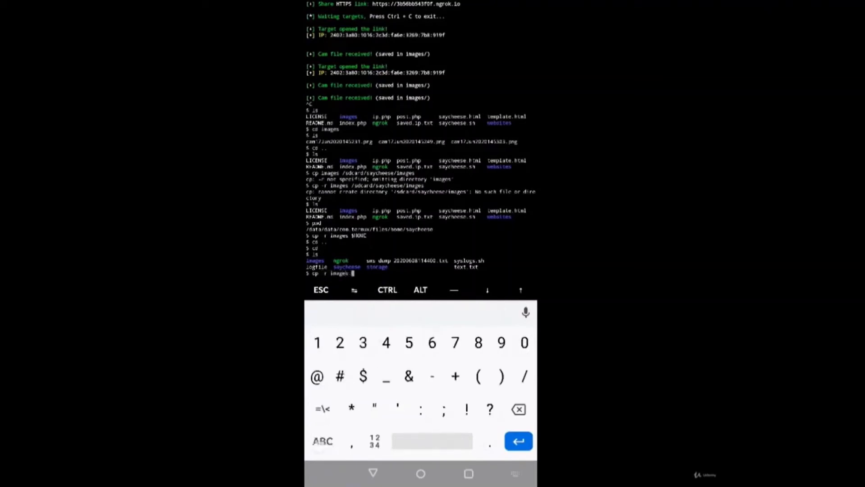
left_click(322, 441)
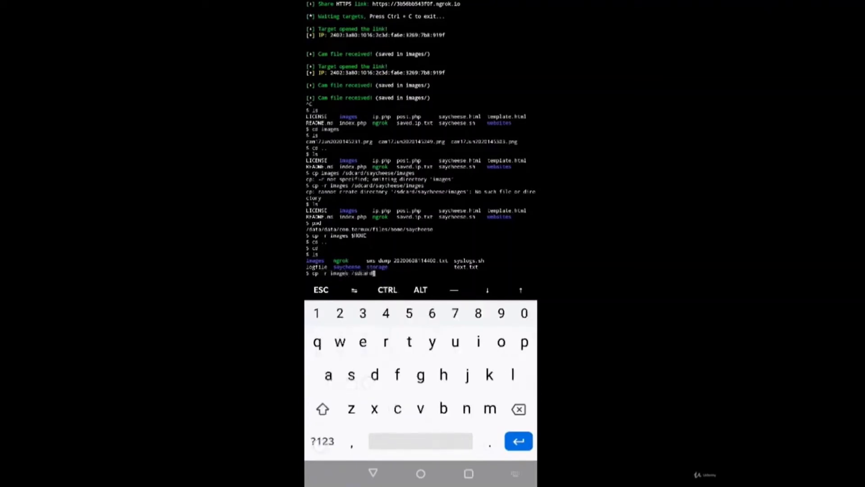
left_click(350, 375)
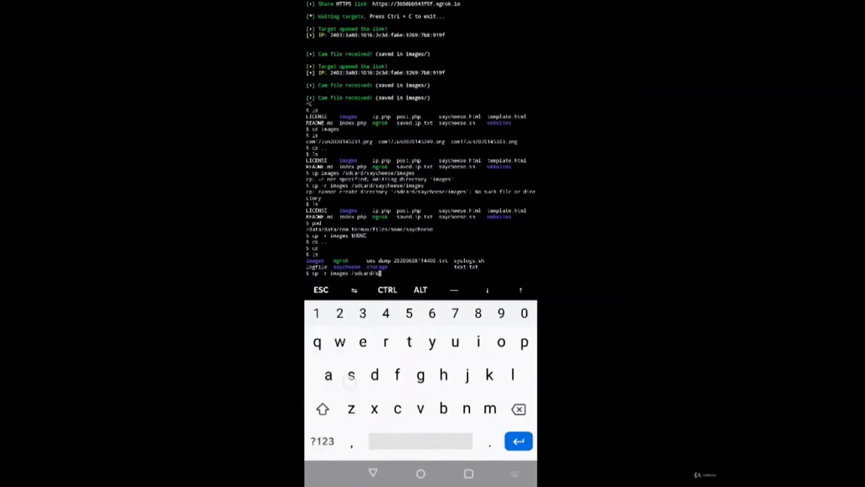
left_click(518, 441)
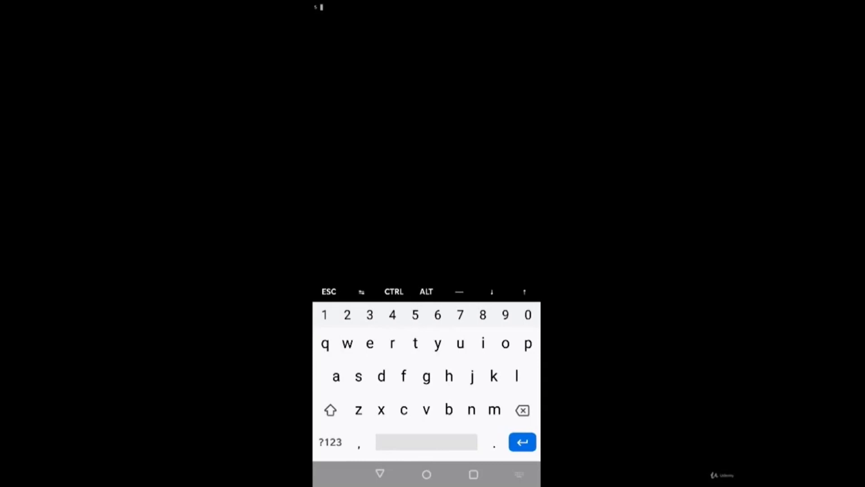
Run rm -rf saycheese from home and cancel the write-protected git object prompt.
left_click(521, 442)
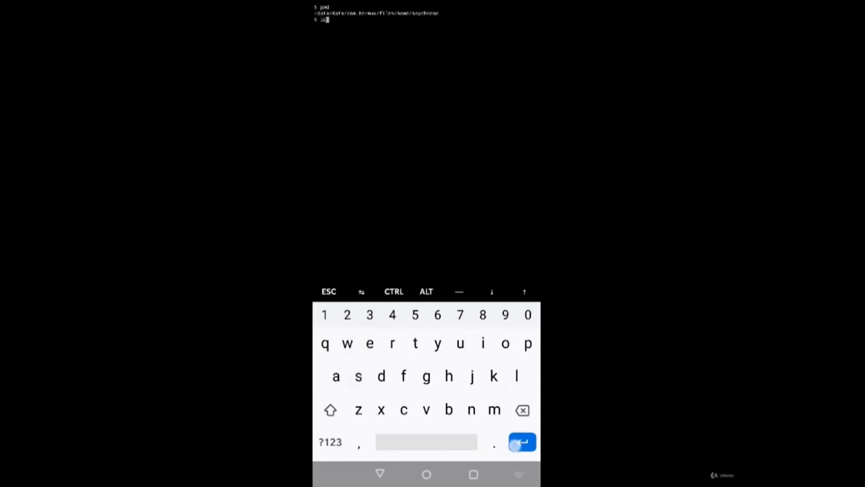
left_click(520, 441)
type("cd ..")
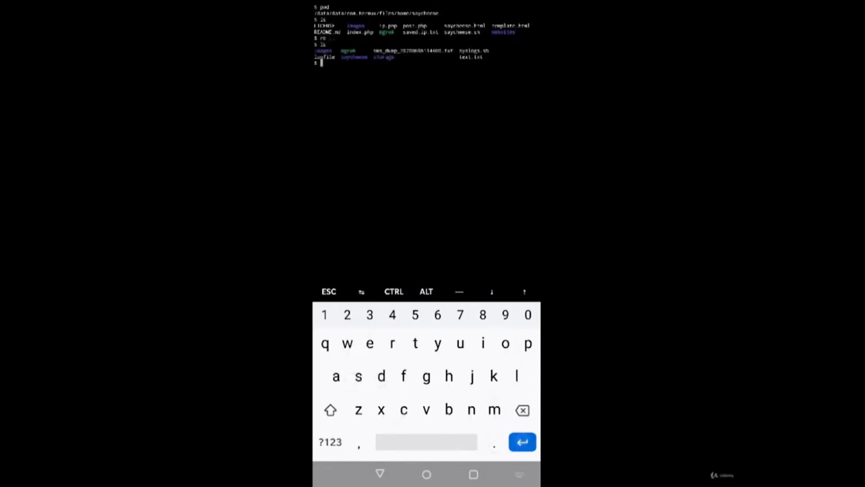
left_click(330, 441)
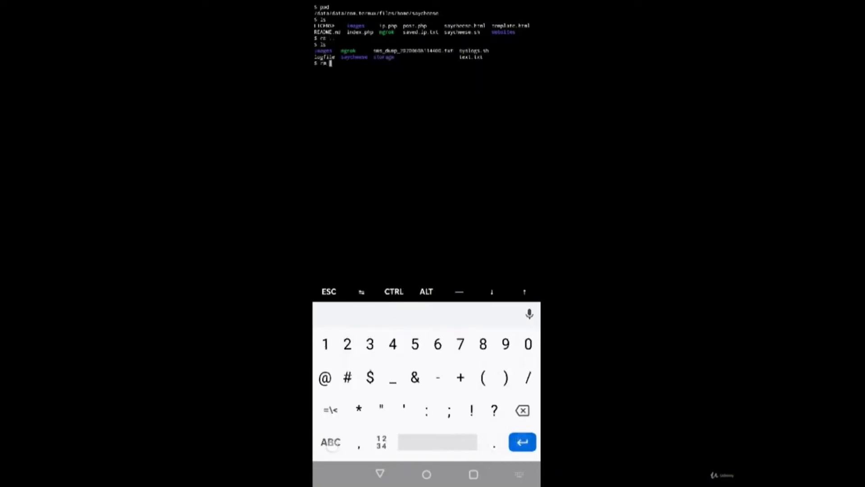
left_click(331, 441)
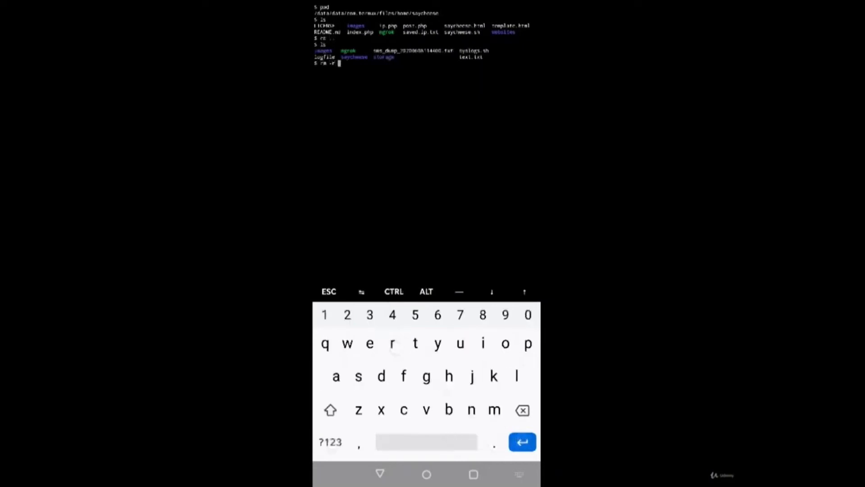
type("saycheese")
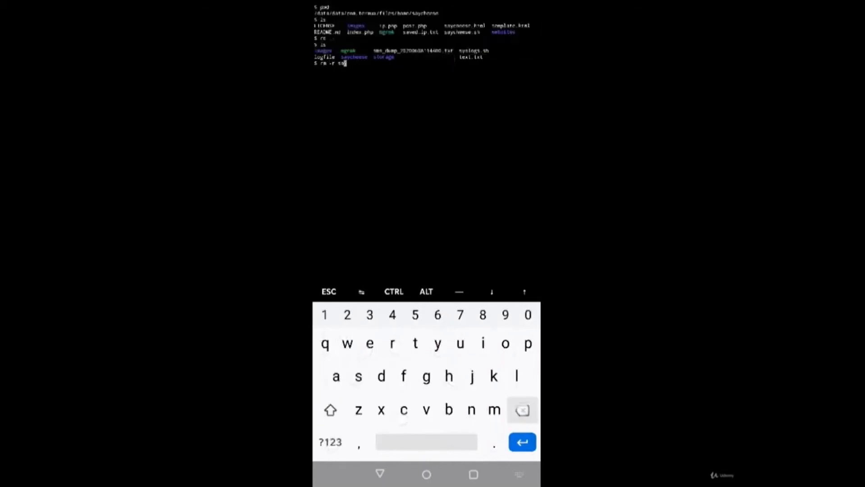
left_click(521, 409)
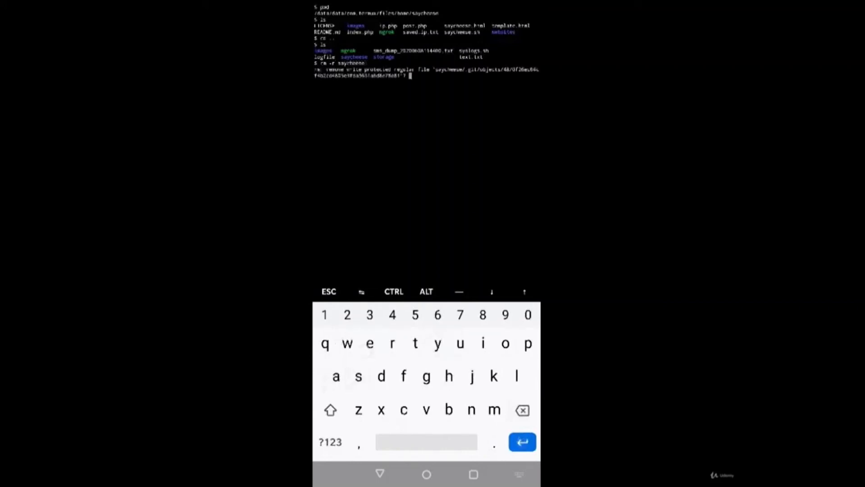
left_click(393, 292)
type("mv say")
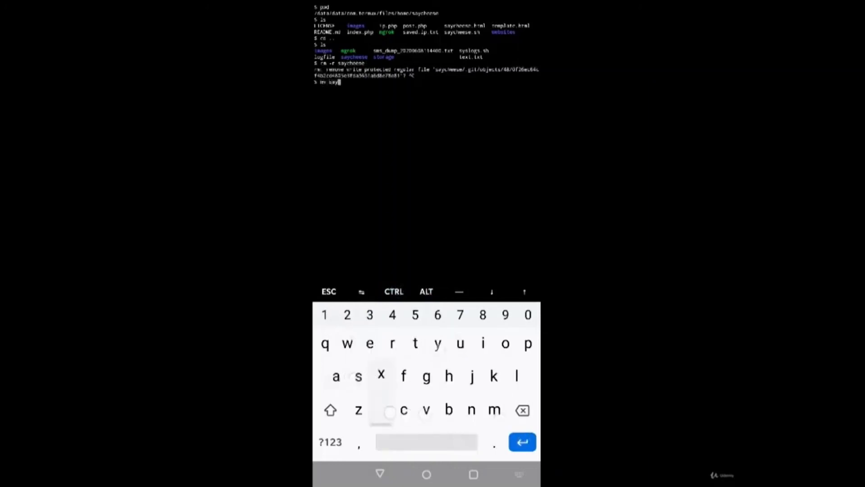
Run mv saycheese /sdcard, change into /sdcard and list it showing the saycheese folder.
left_click(522, 409)
type("cheese /sdcard")
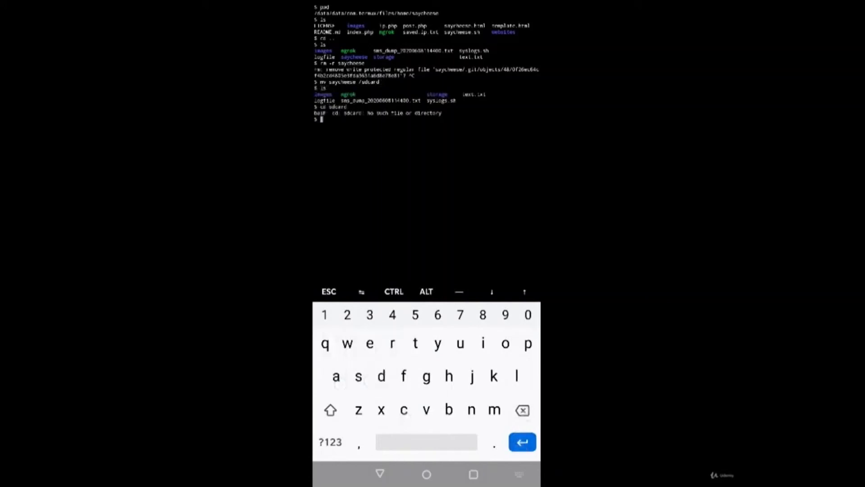
left_click(329, 442)
type("cd /sdcard")
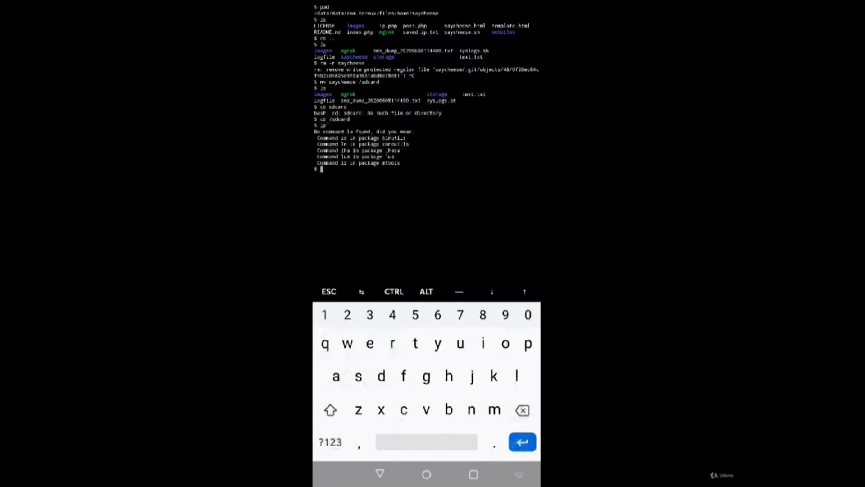
key("Return")
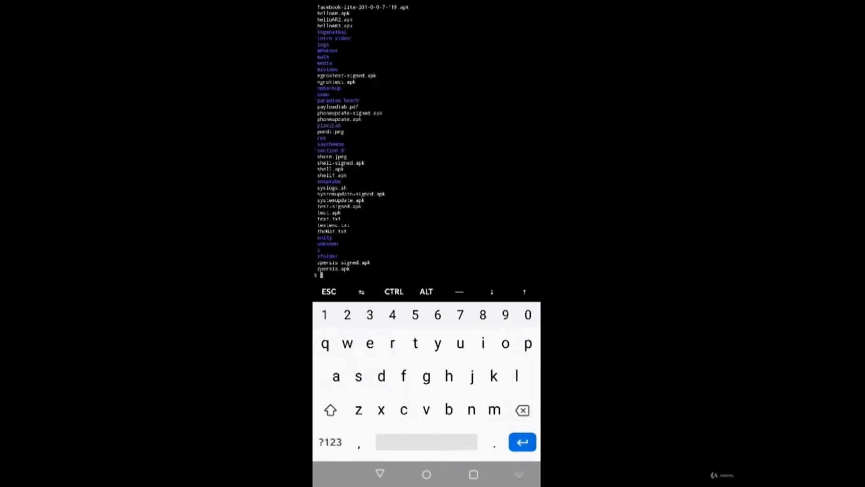
scroll("up", 3)
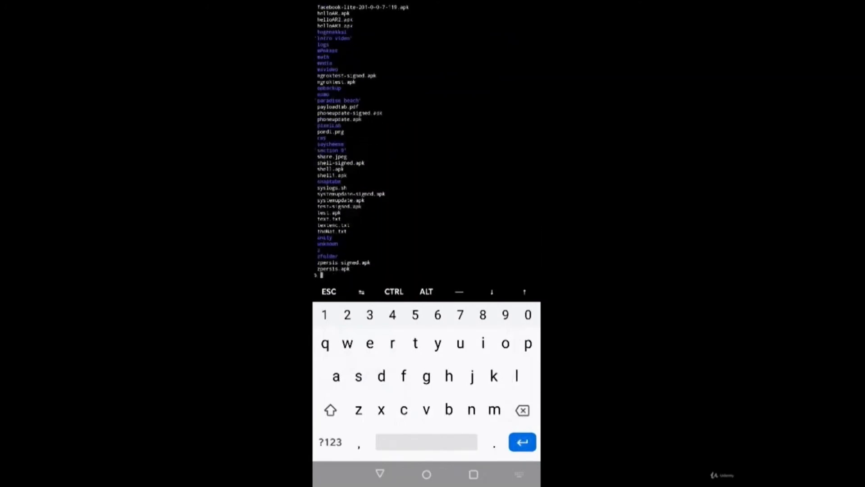
left_click(329, 441)
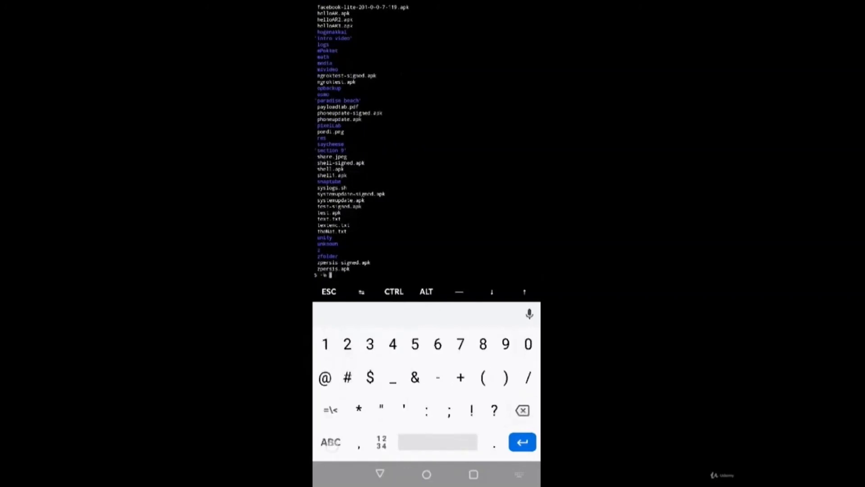